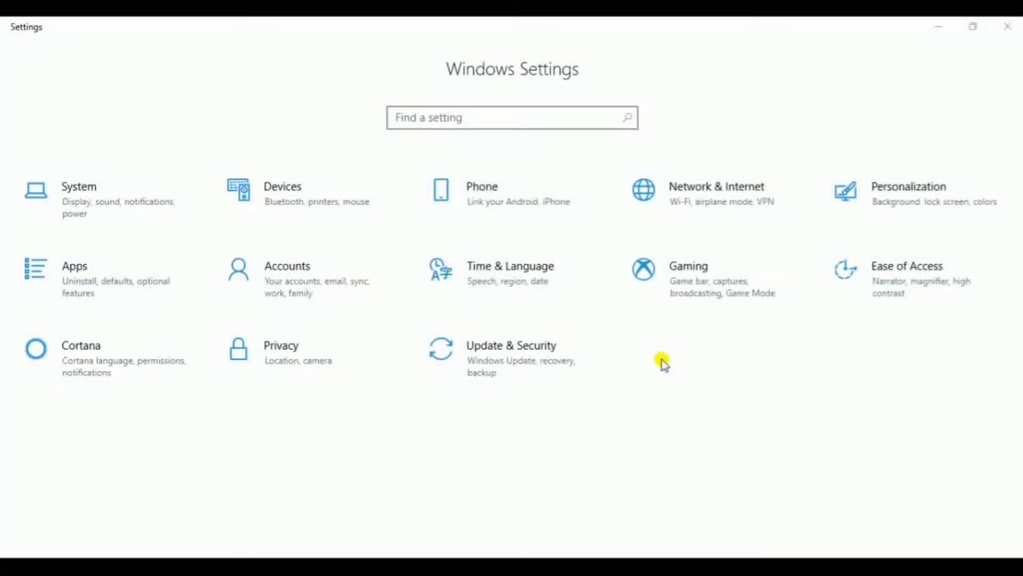
{"action": "mouse_move", "coordinate": [489, 361]}
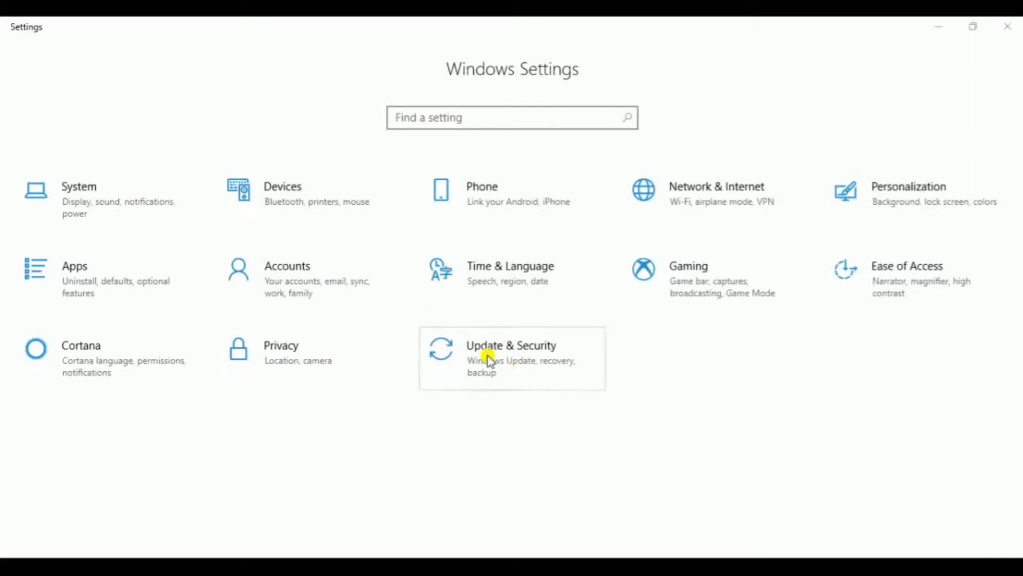
Step: From Update & Security > Recovery, use Restart now under Advanced startup
{"action": "left_click", "coordinate": [511, 358]}
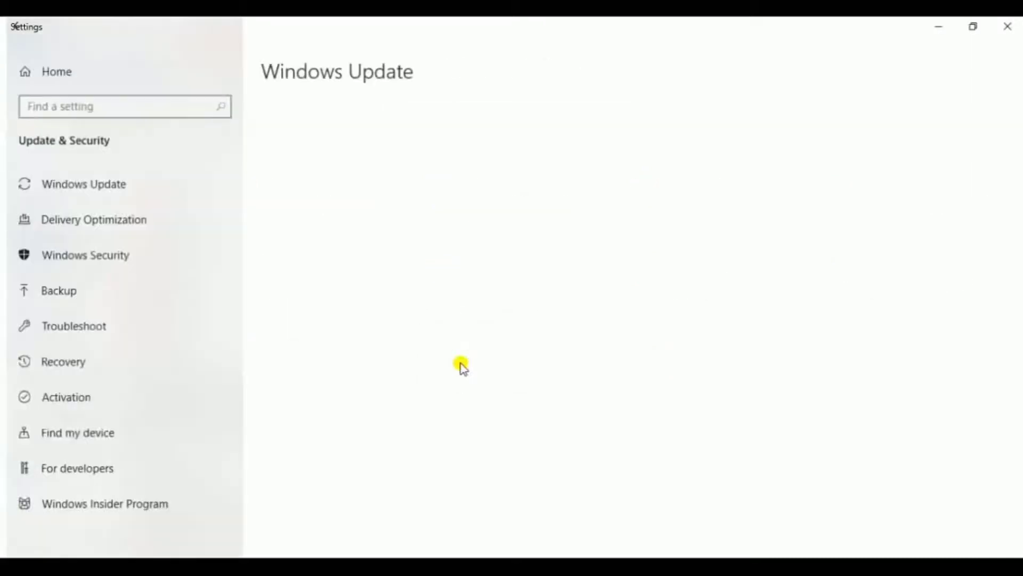
{"action": "left_click", "coordinate": [83, 183]}
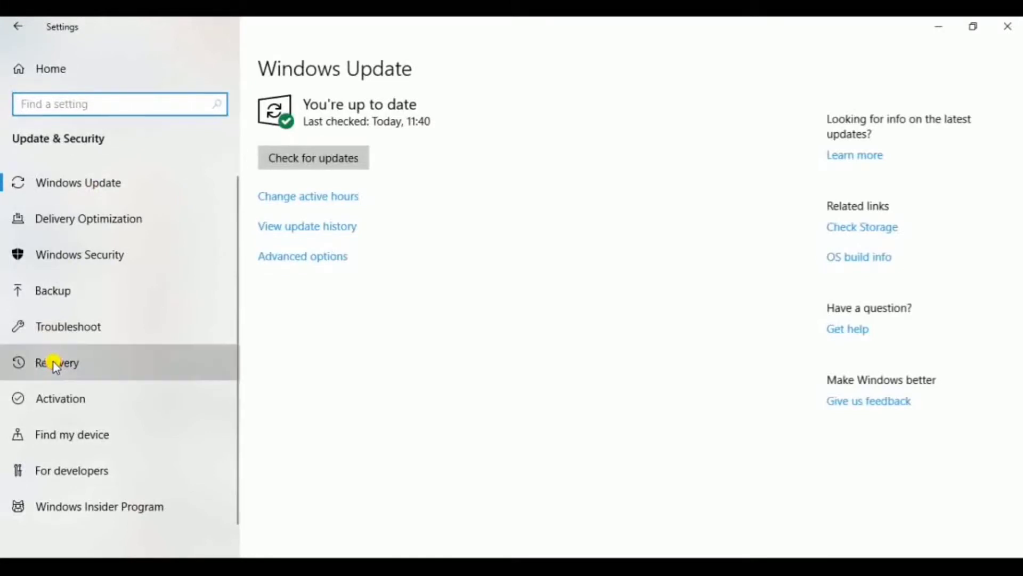
{"action": "left_click", "coordinate": [56, 363]}
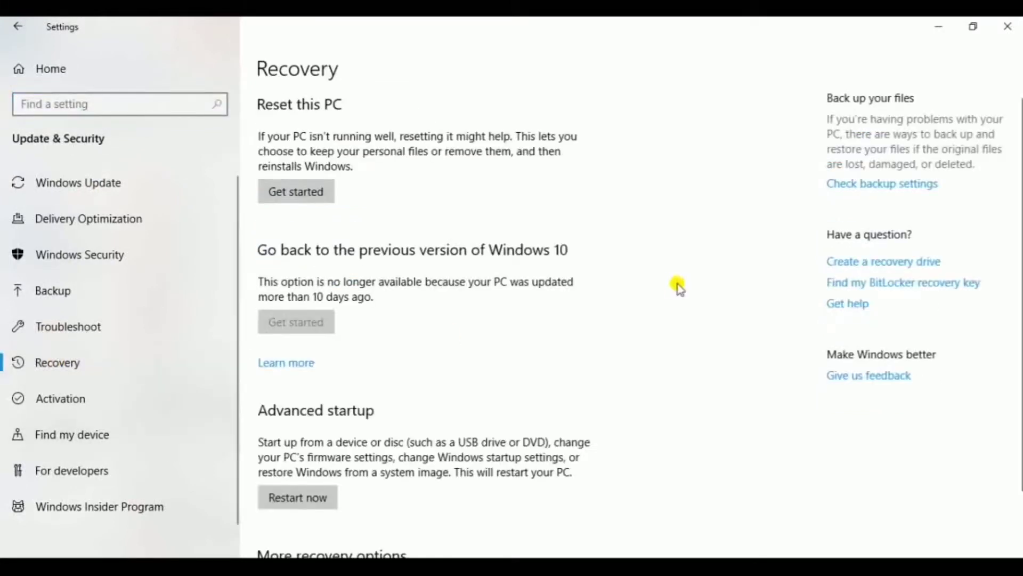
{"action": "scroll", "scroll_direction": "down", "scroll_amount": 3}
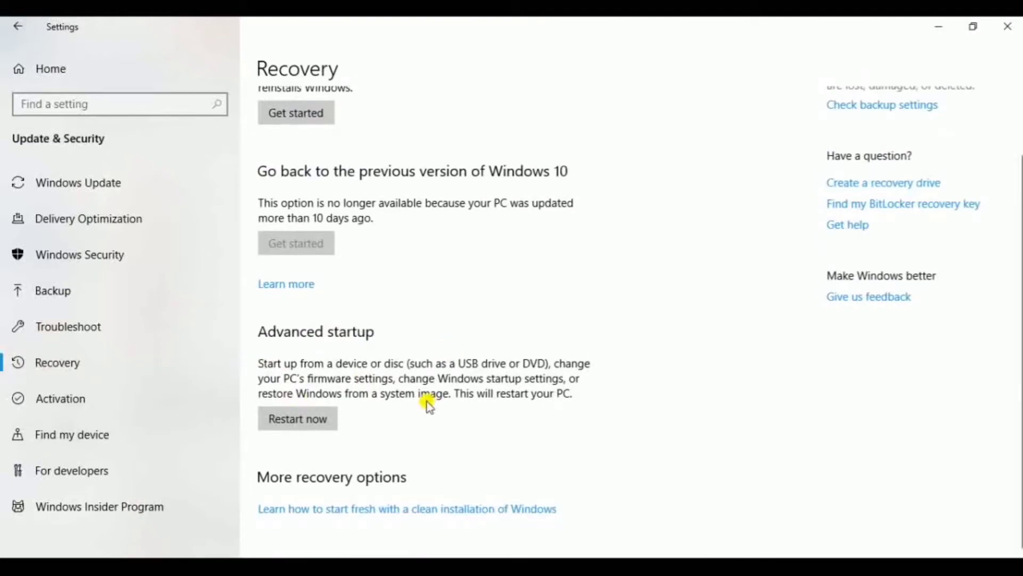
{"action": "left_click", "coordinate": [297, 418]}
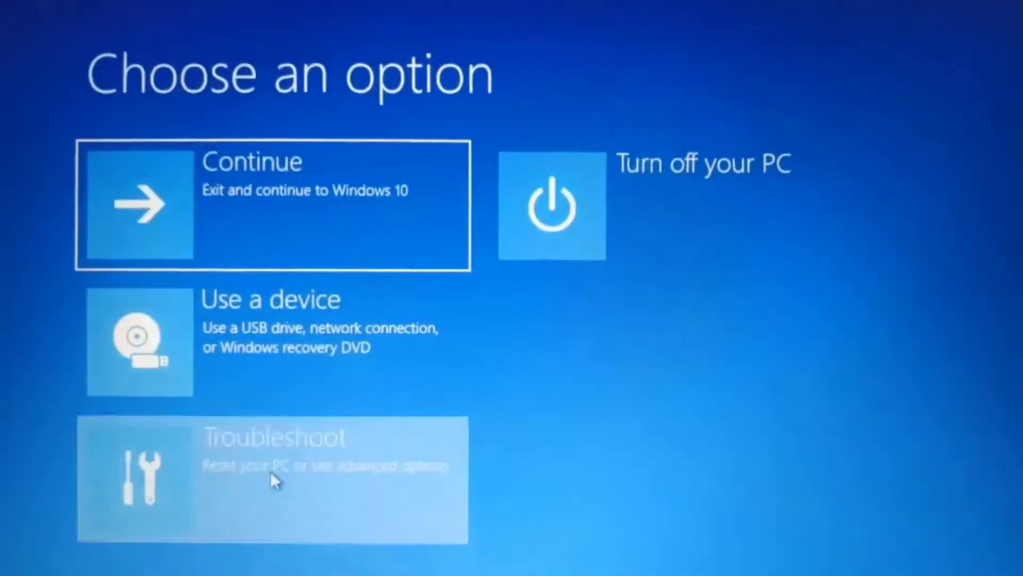
Step: Go Troubleshoot > Advanced options > UEFI Firmware Settings and restart into firmware
{"action": "left_click", "coordinate": [274, 477]}
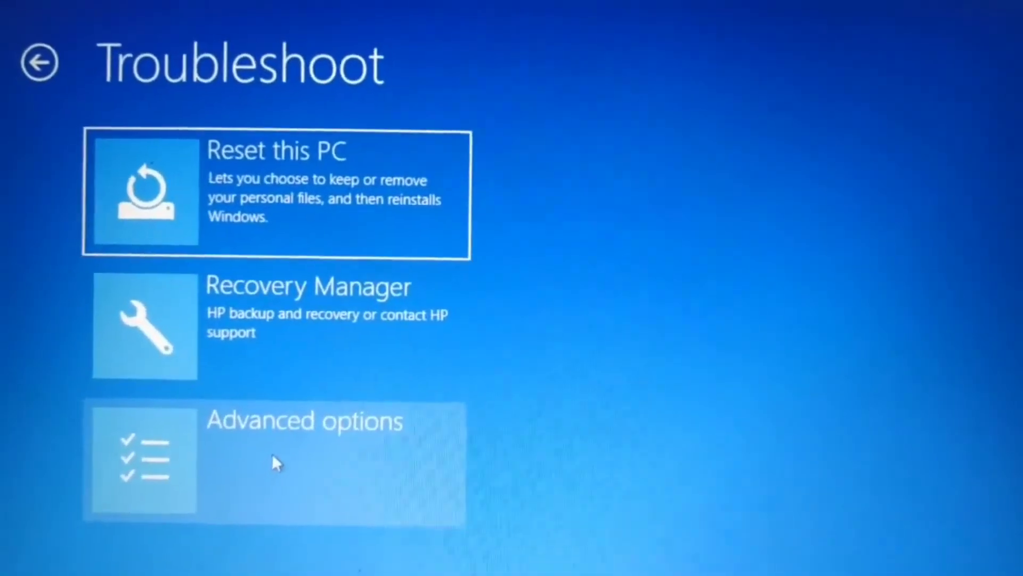
{"action": "left_click", "coordinate": [273, 461]}
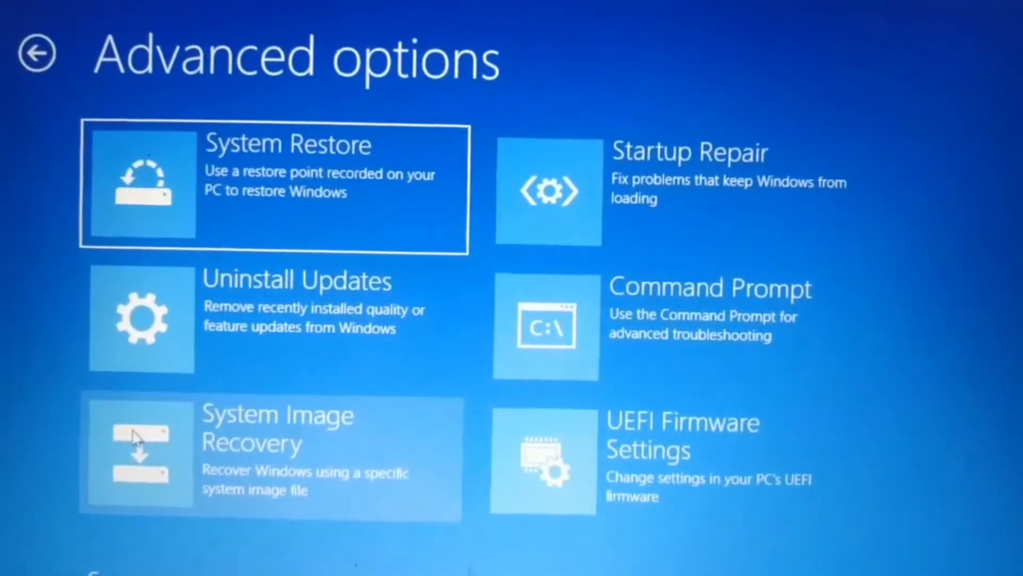
{"action": "mouse_move", "coordinate": [698, 366]}
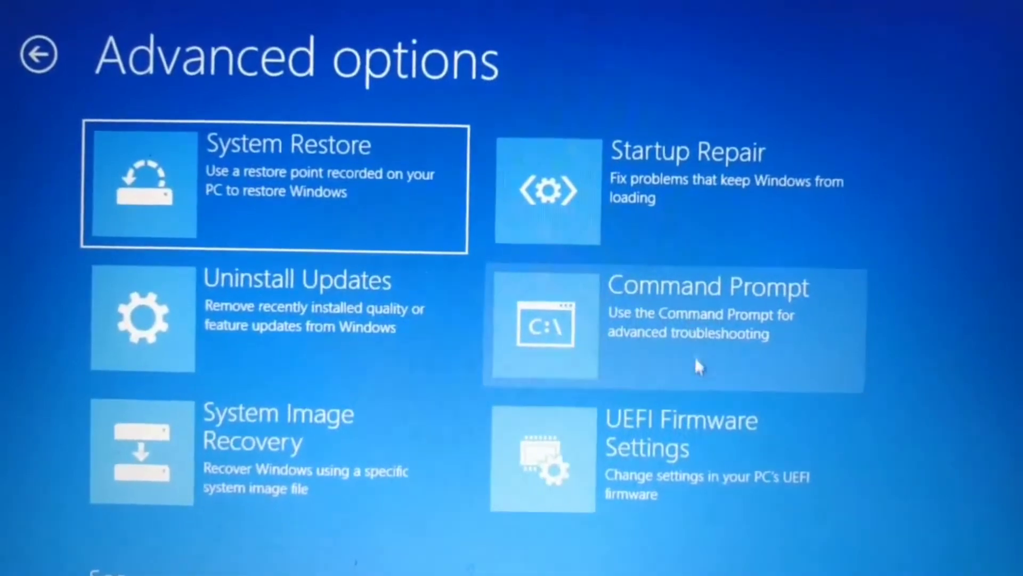
{"action": "mouse_move", "coordinate": [685, 486]}
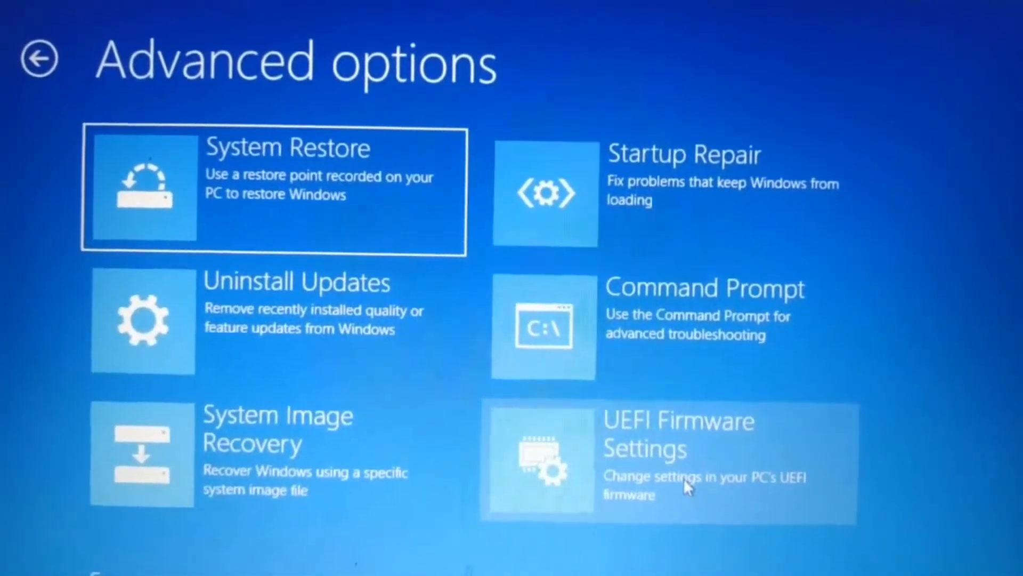
{"action": "left_click", "coordinate": [665, 457]}
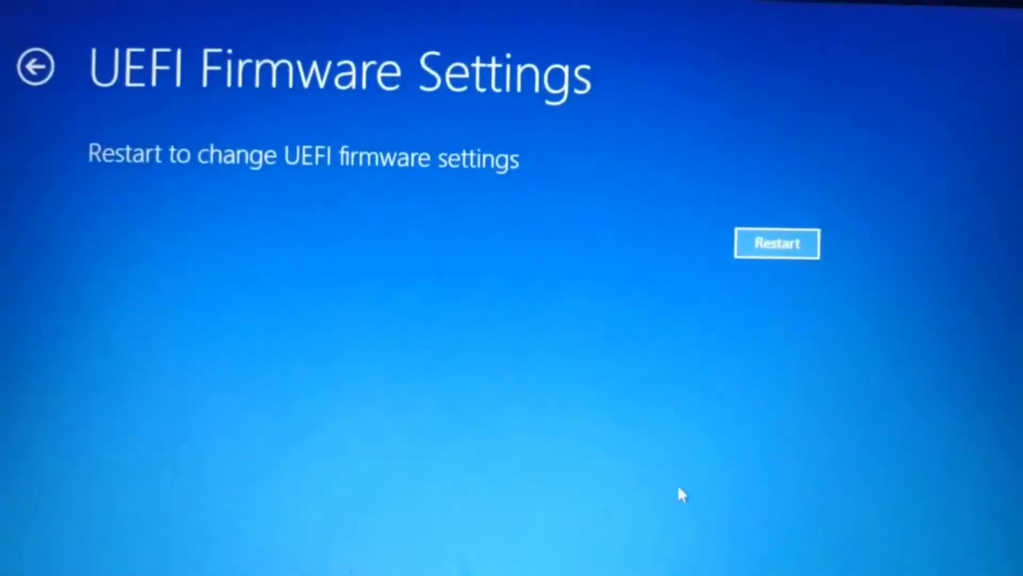
{"action": "left_click", "coordinate": [777, 252]}
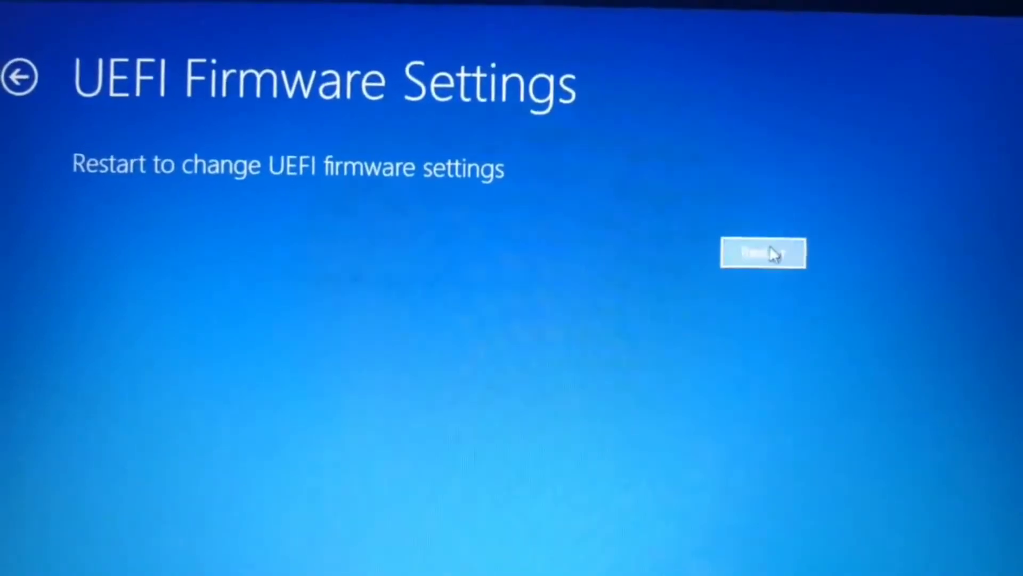
{"action": "left_click", "coordinate": [763, 254]}
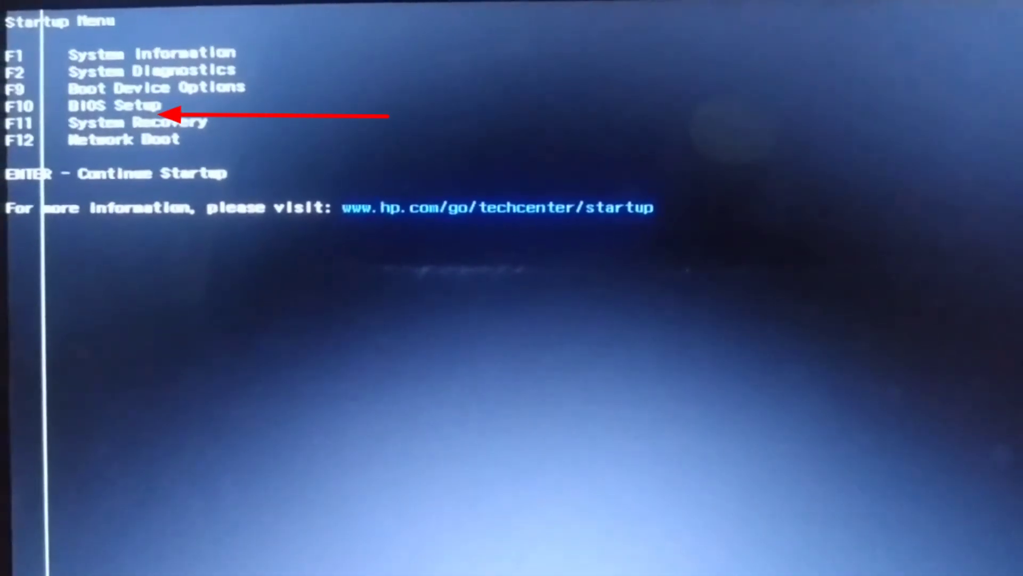
Step: Enter BIOS Setup from the HP Startup Menu with F10
{"action": "key", "text": "F10"}
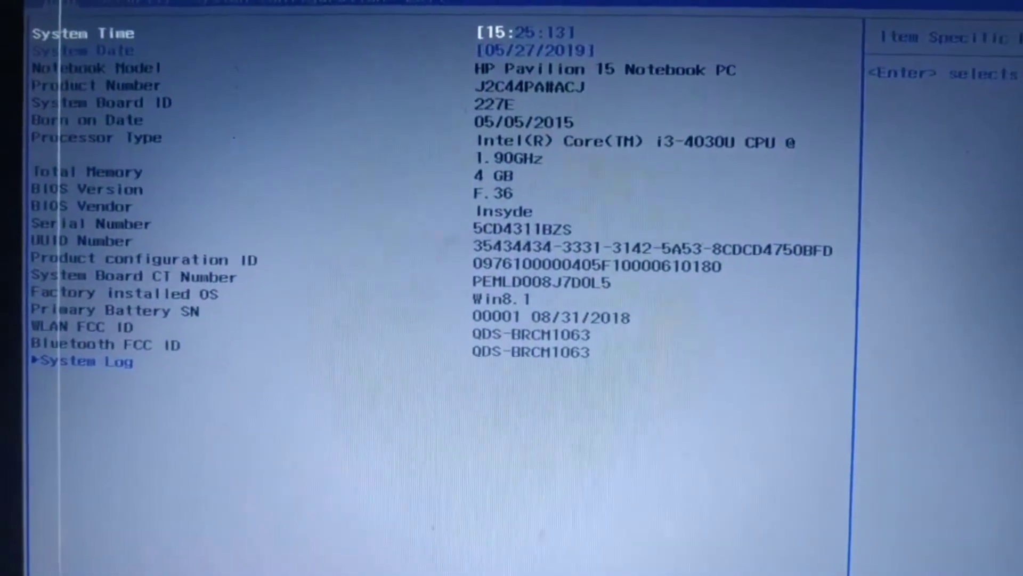
Step: In System Configuration > Boot Options, set Secure Boot to Disabled
{"action": "left_click", "coordinate": [299, 18]}
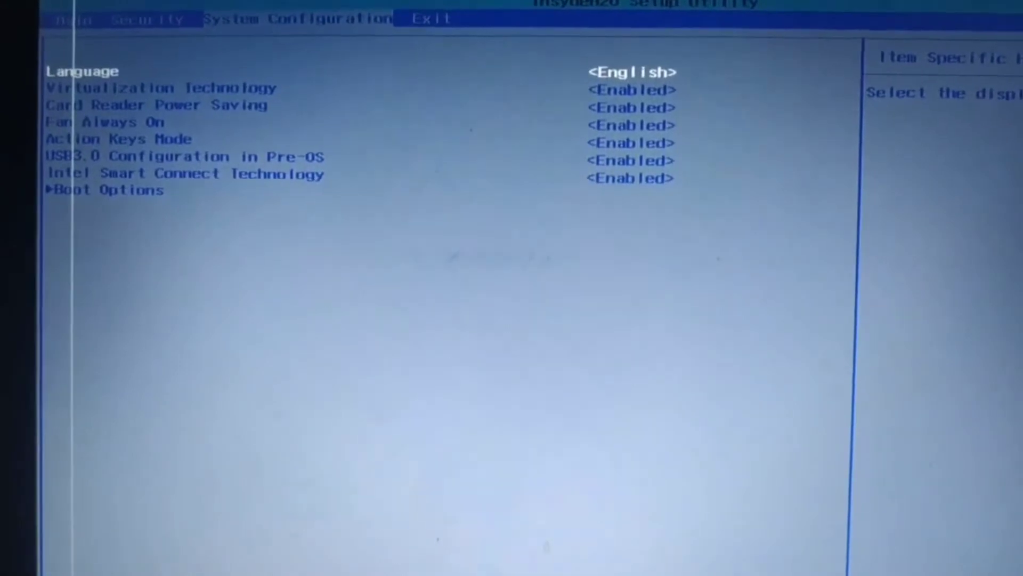
{"action": "key", "text": "Return"}
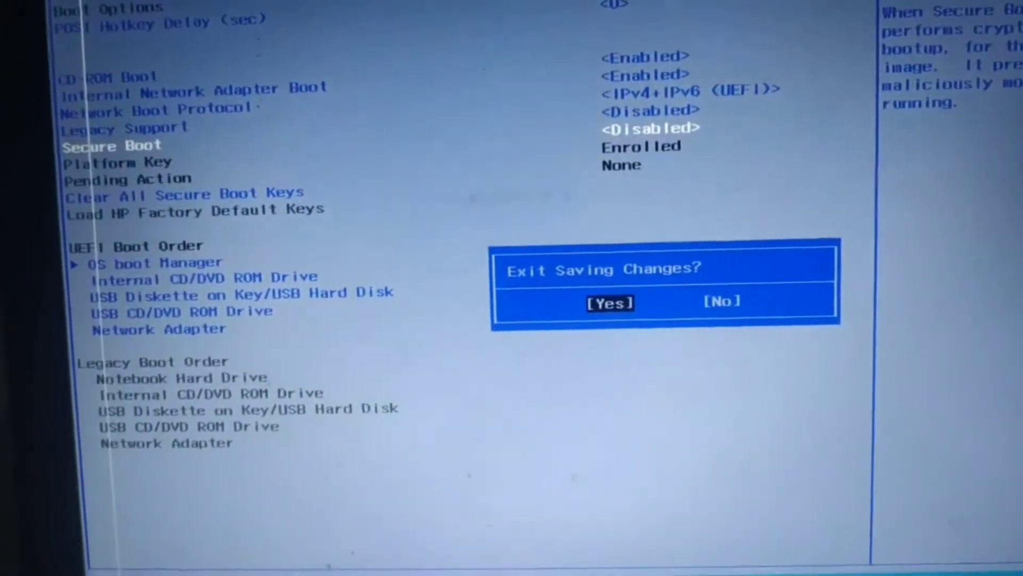
Step: Confirm Yes in Exit Saving Changes to save and leave BIOS Setup
{"action": "left_click", "coordinate": [608, 302]}
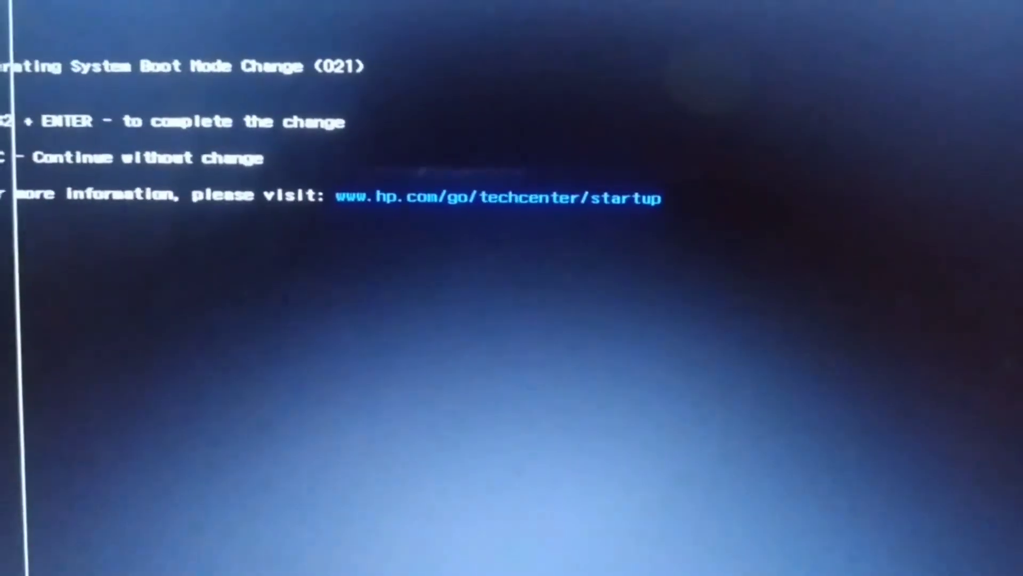